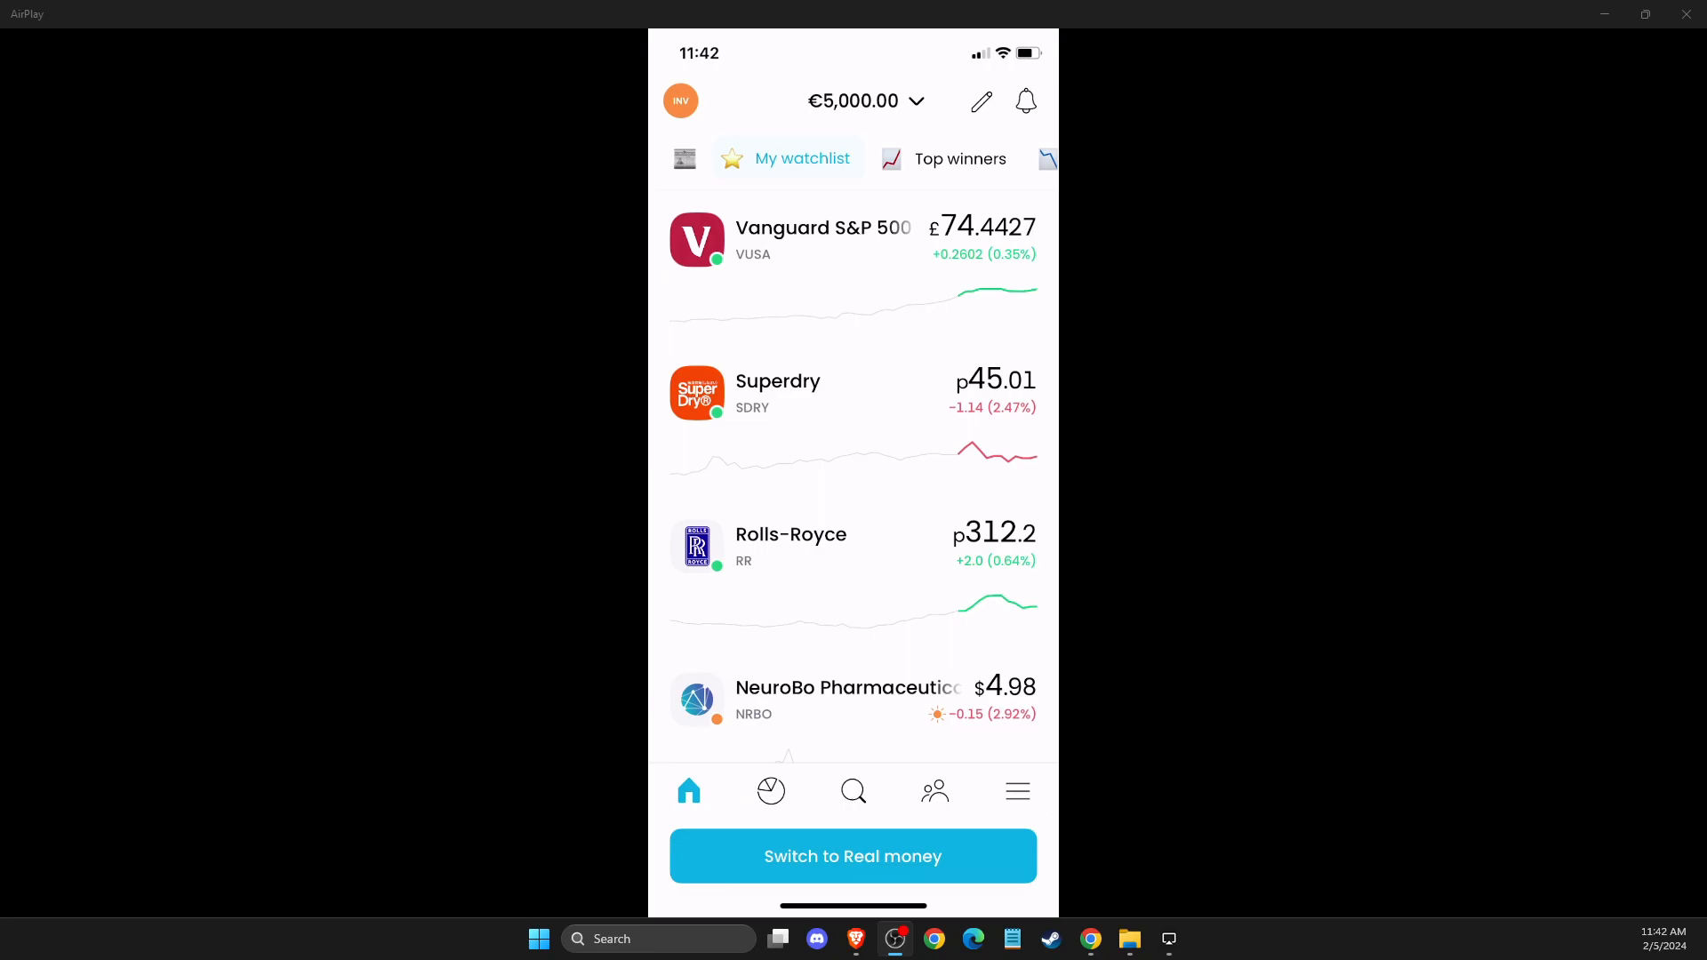
- Open the hamburger menu and go to 'Chat with us' to see support conversations
left_click(1017, 790)
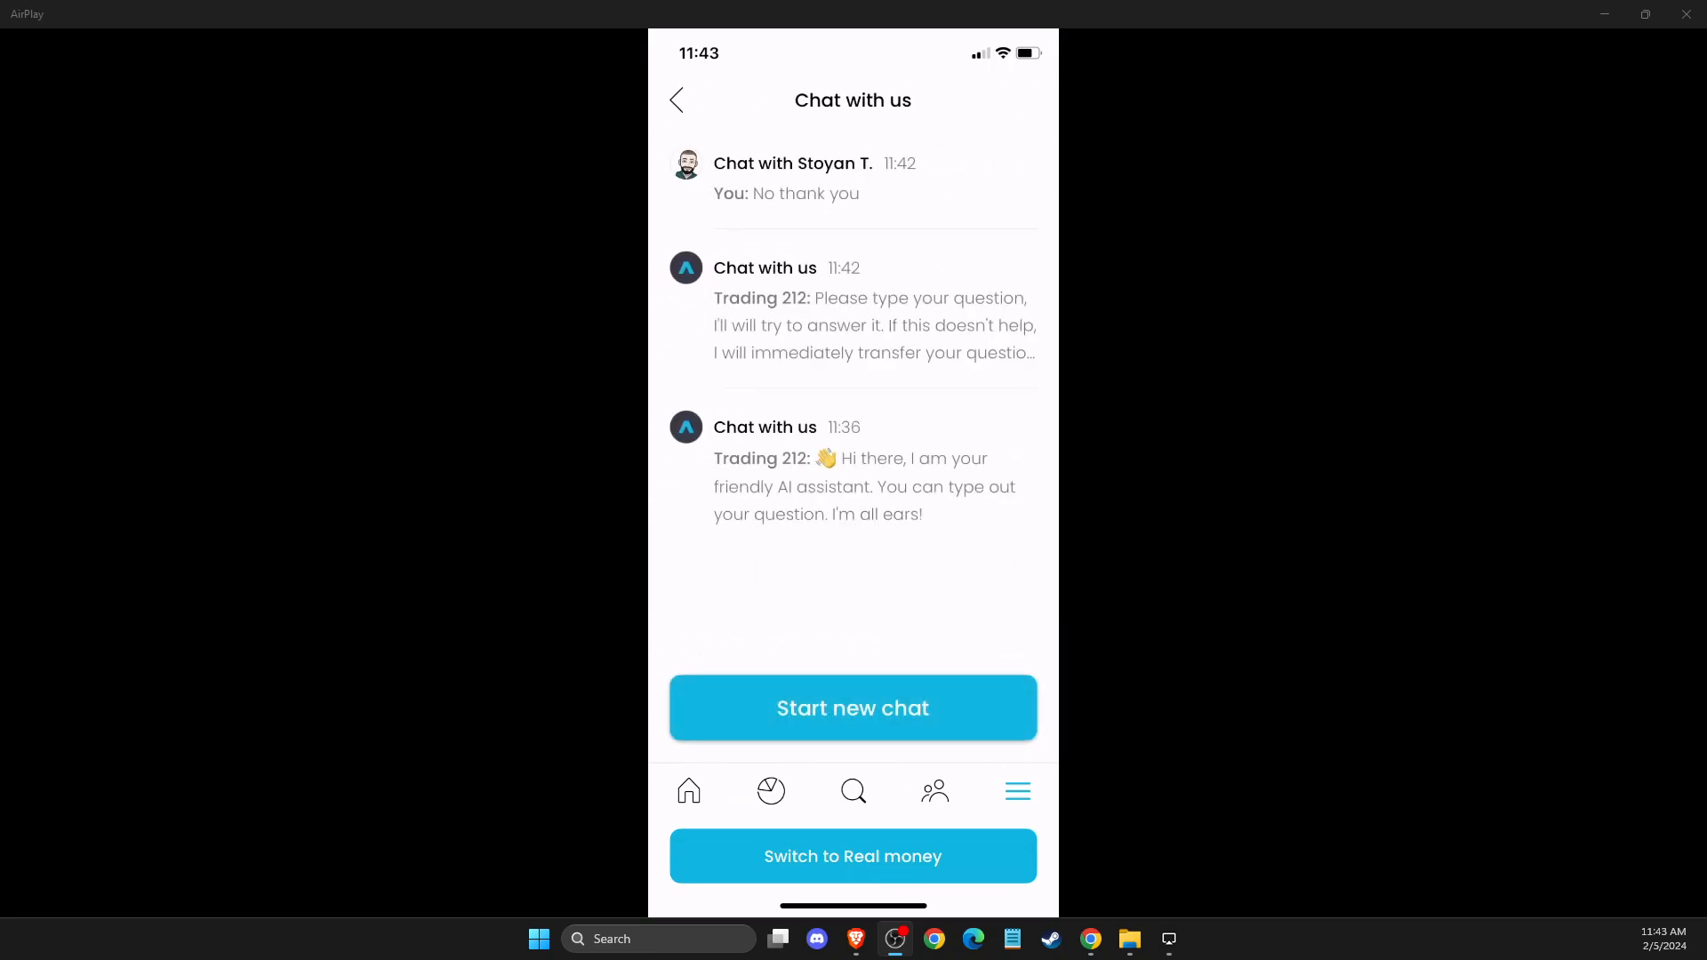
- Start a chat with the AI assistant and send 'Change my address'
left_click(852, 708)
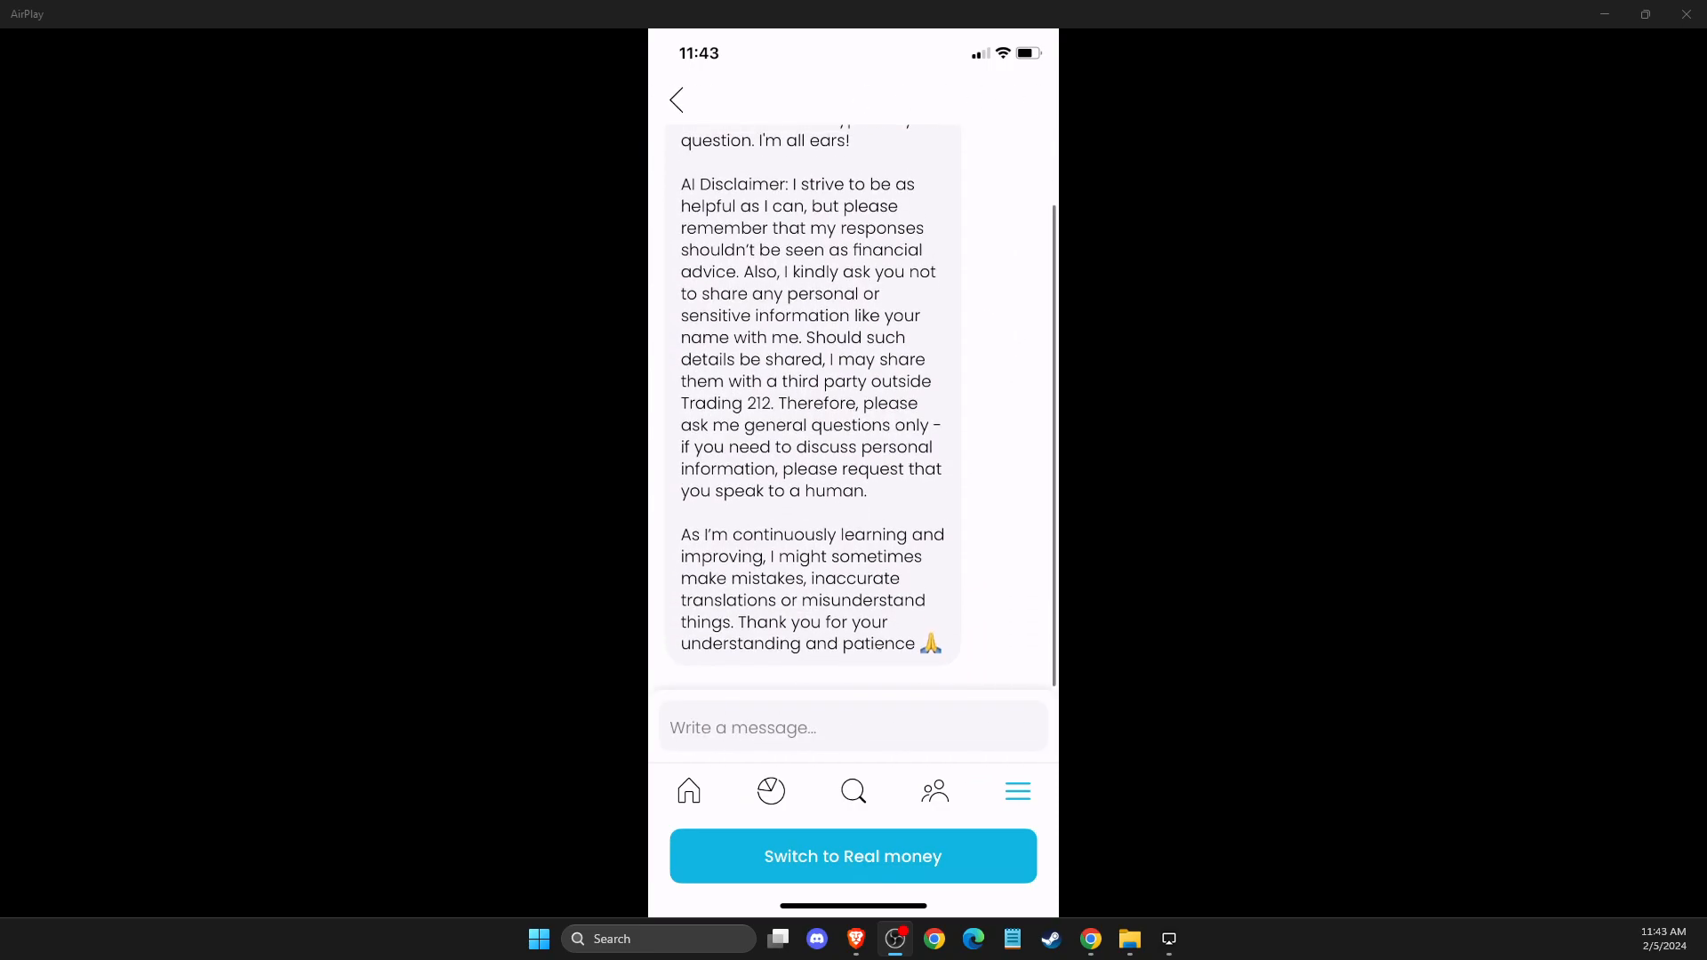
scroll("up", 3)
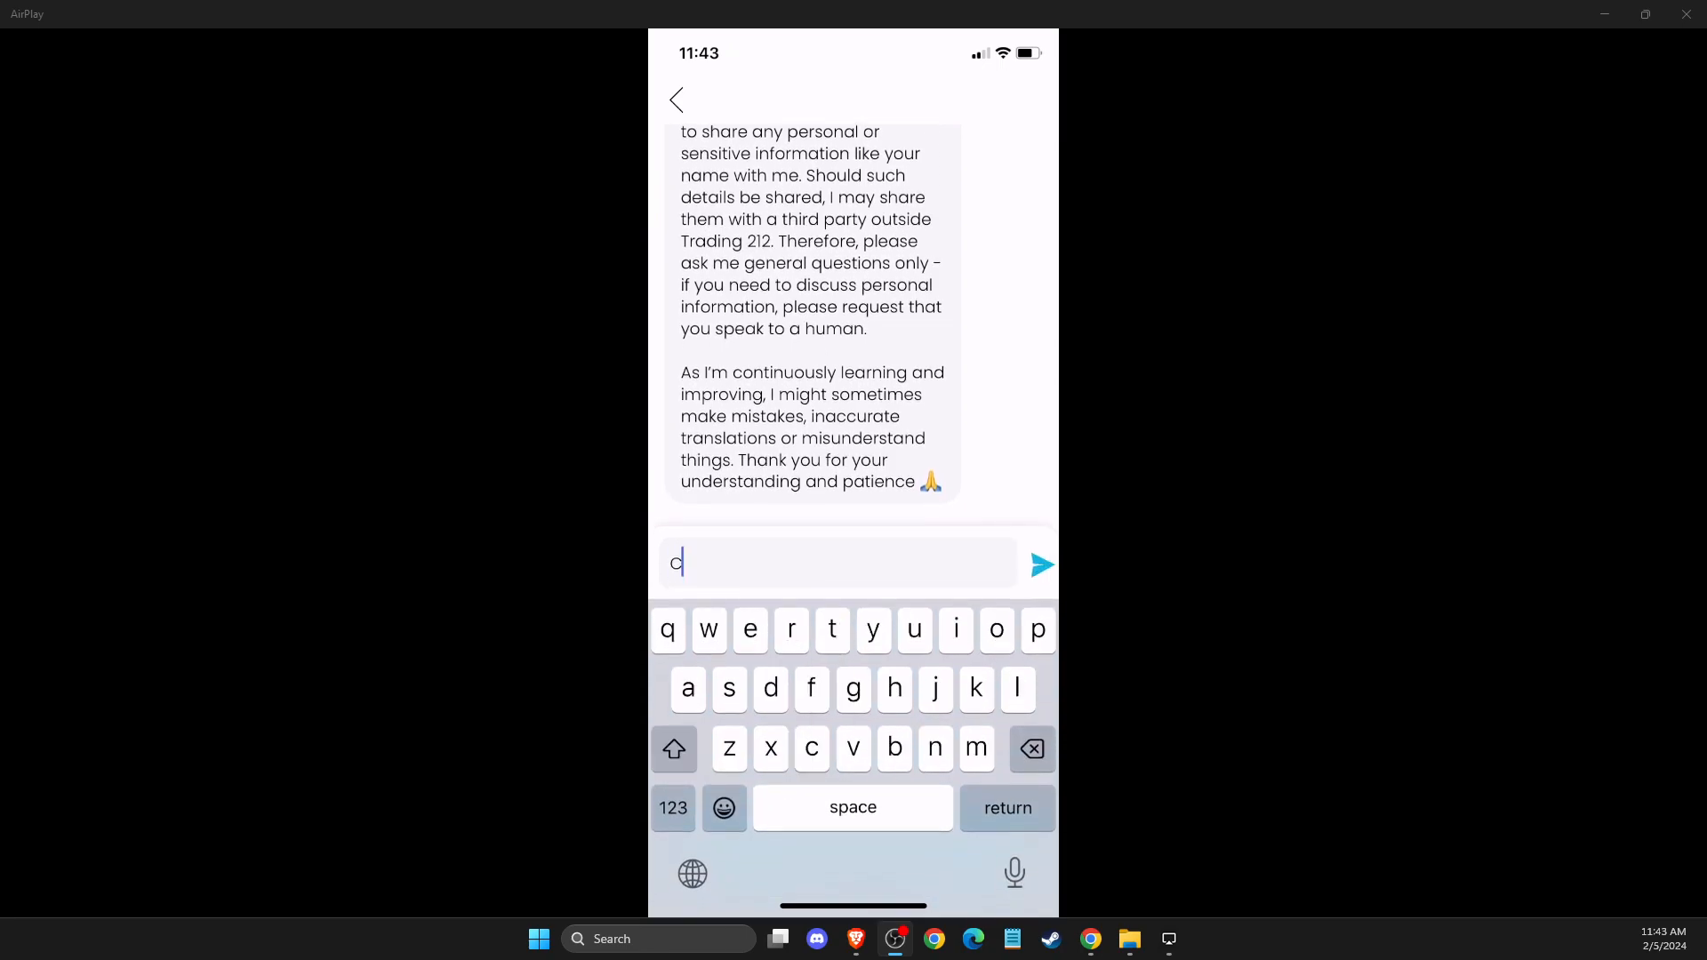
type("Change my a")
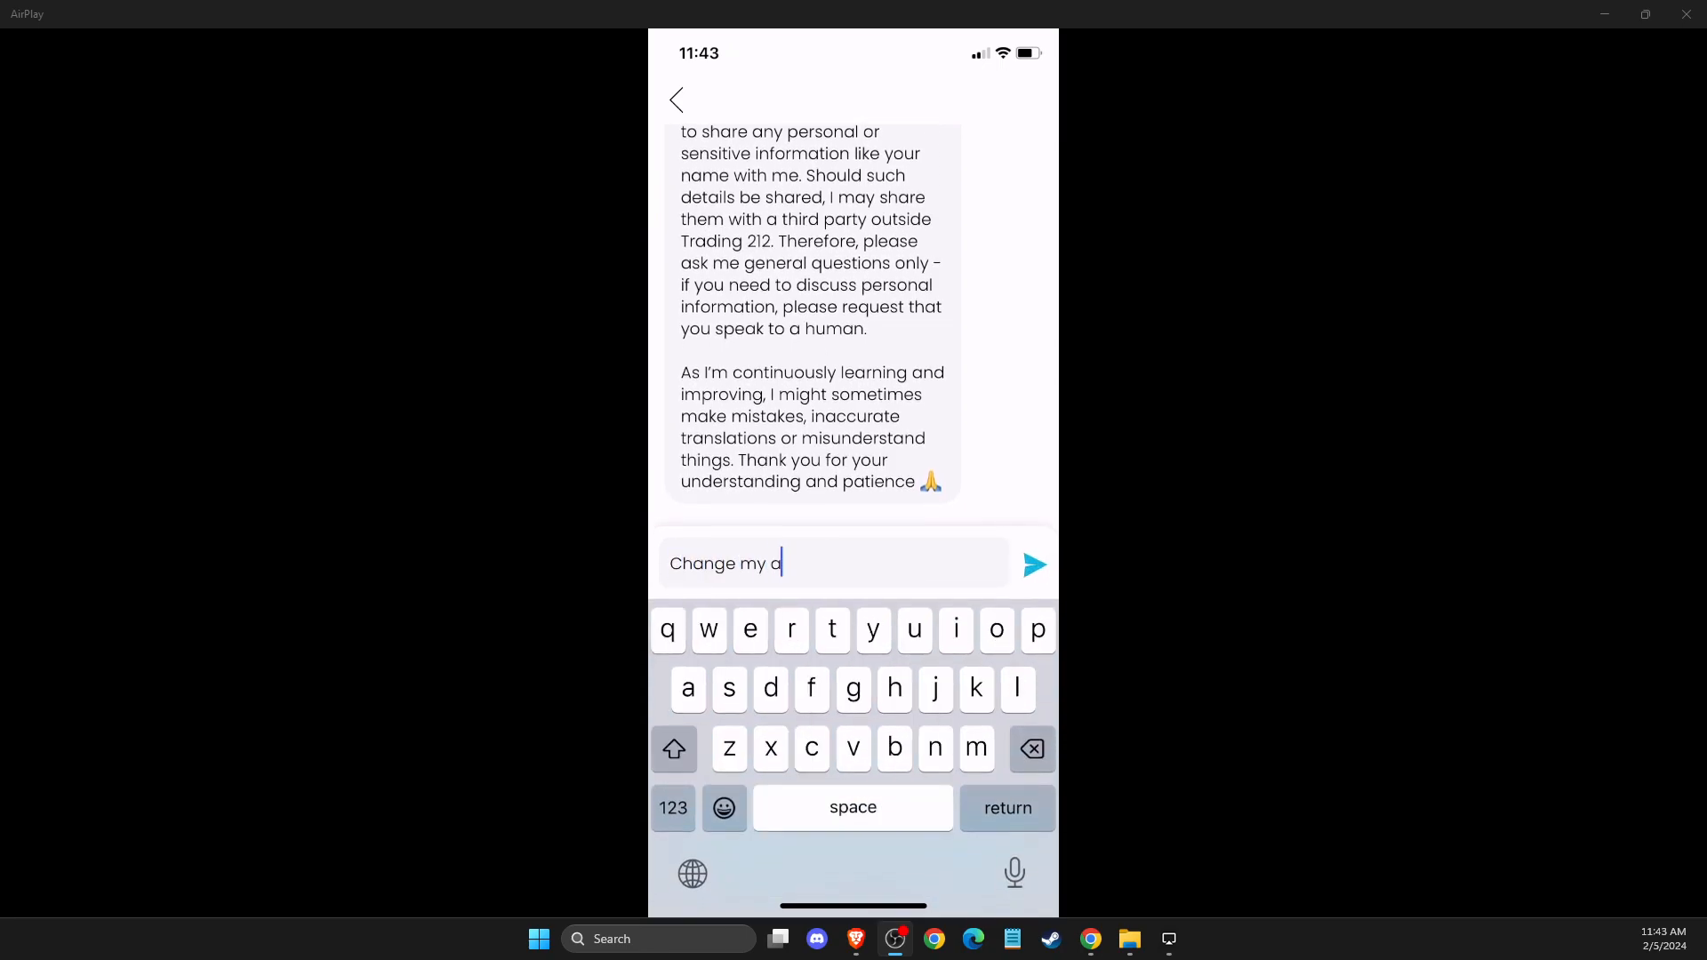
left_click(1033, 566)
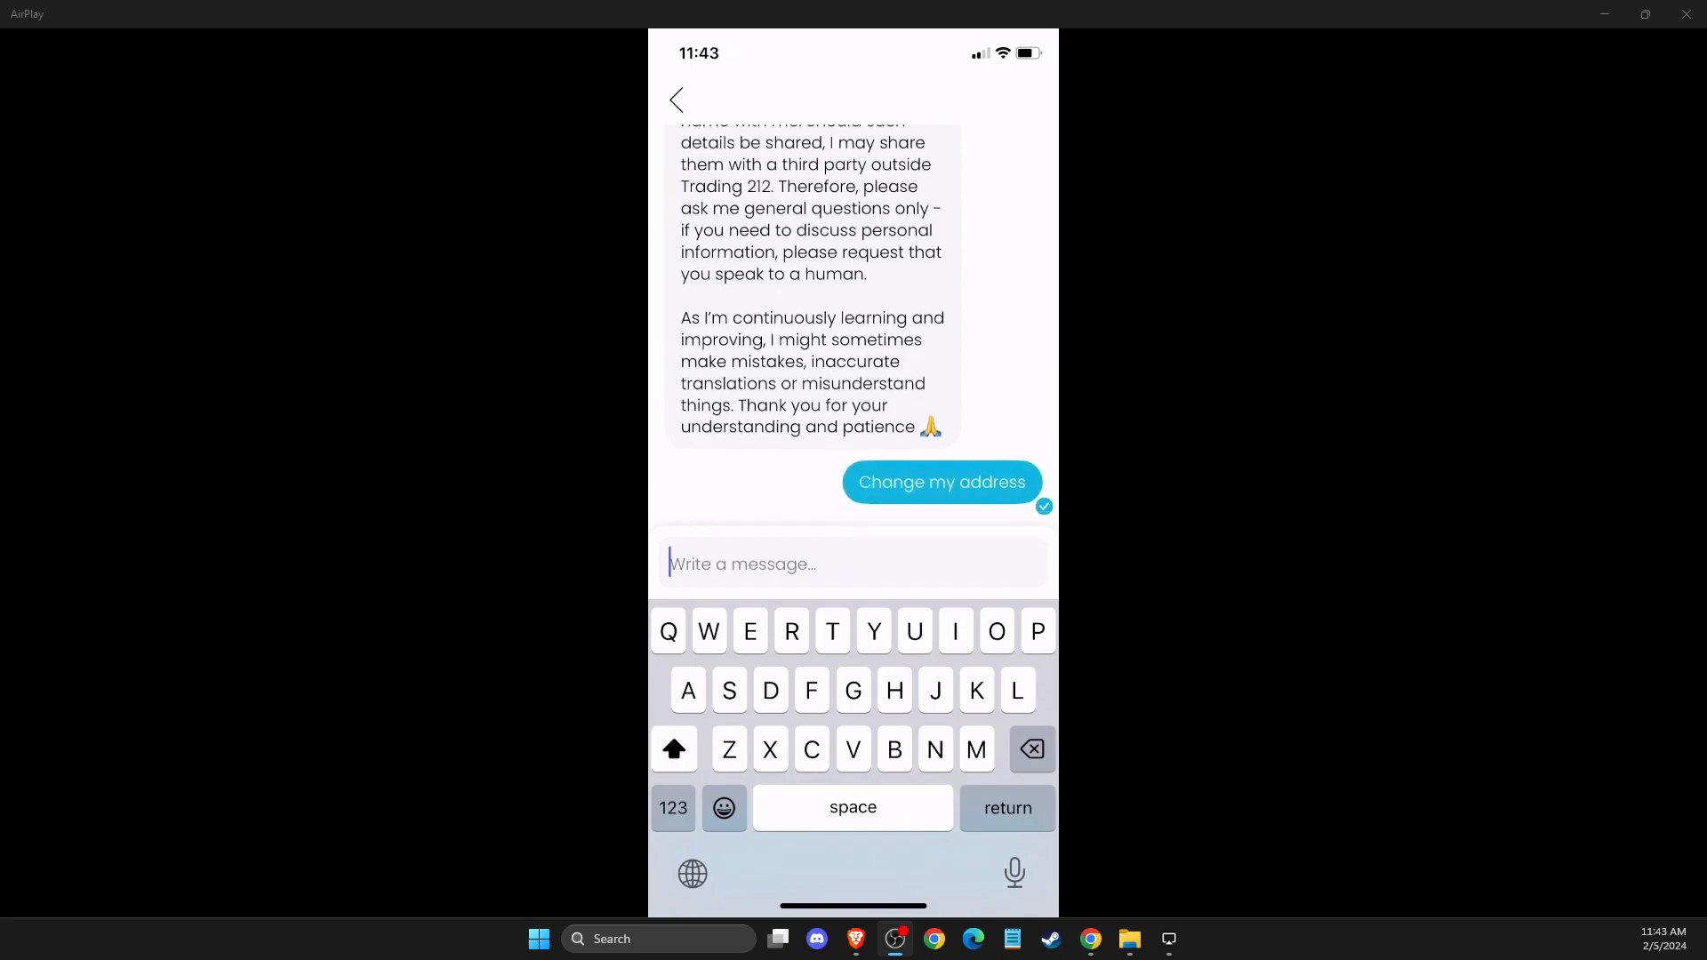
- Read the bot's address-change instructions, including uploading proof of address, then focus the reply box
left_click(941, 482)
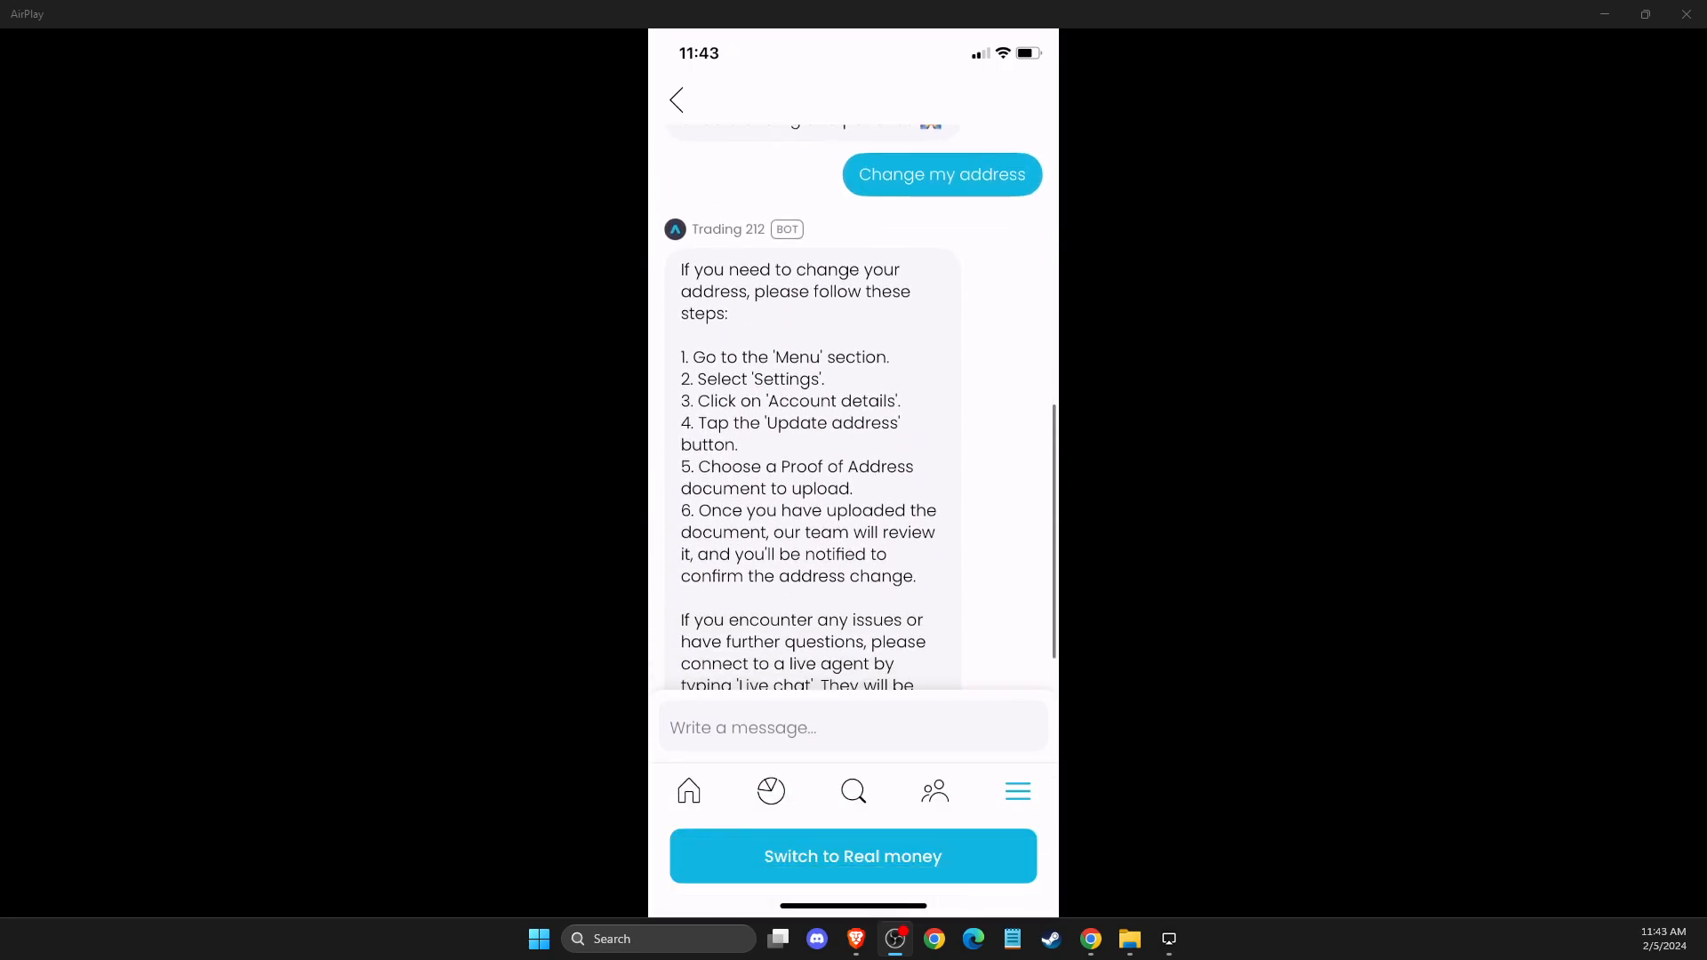
scroll("down", 3)
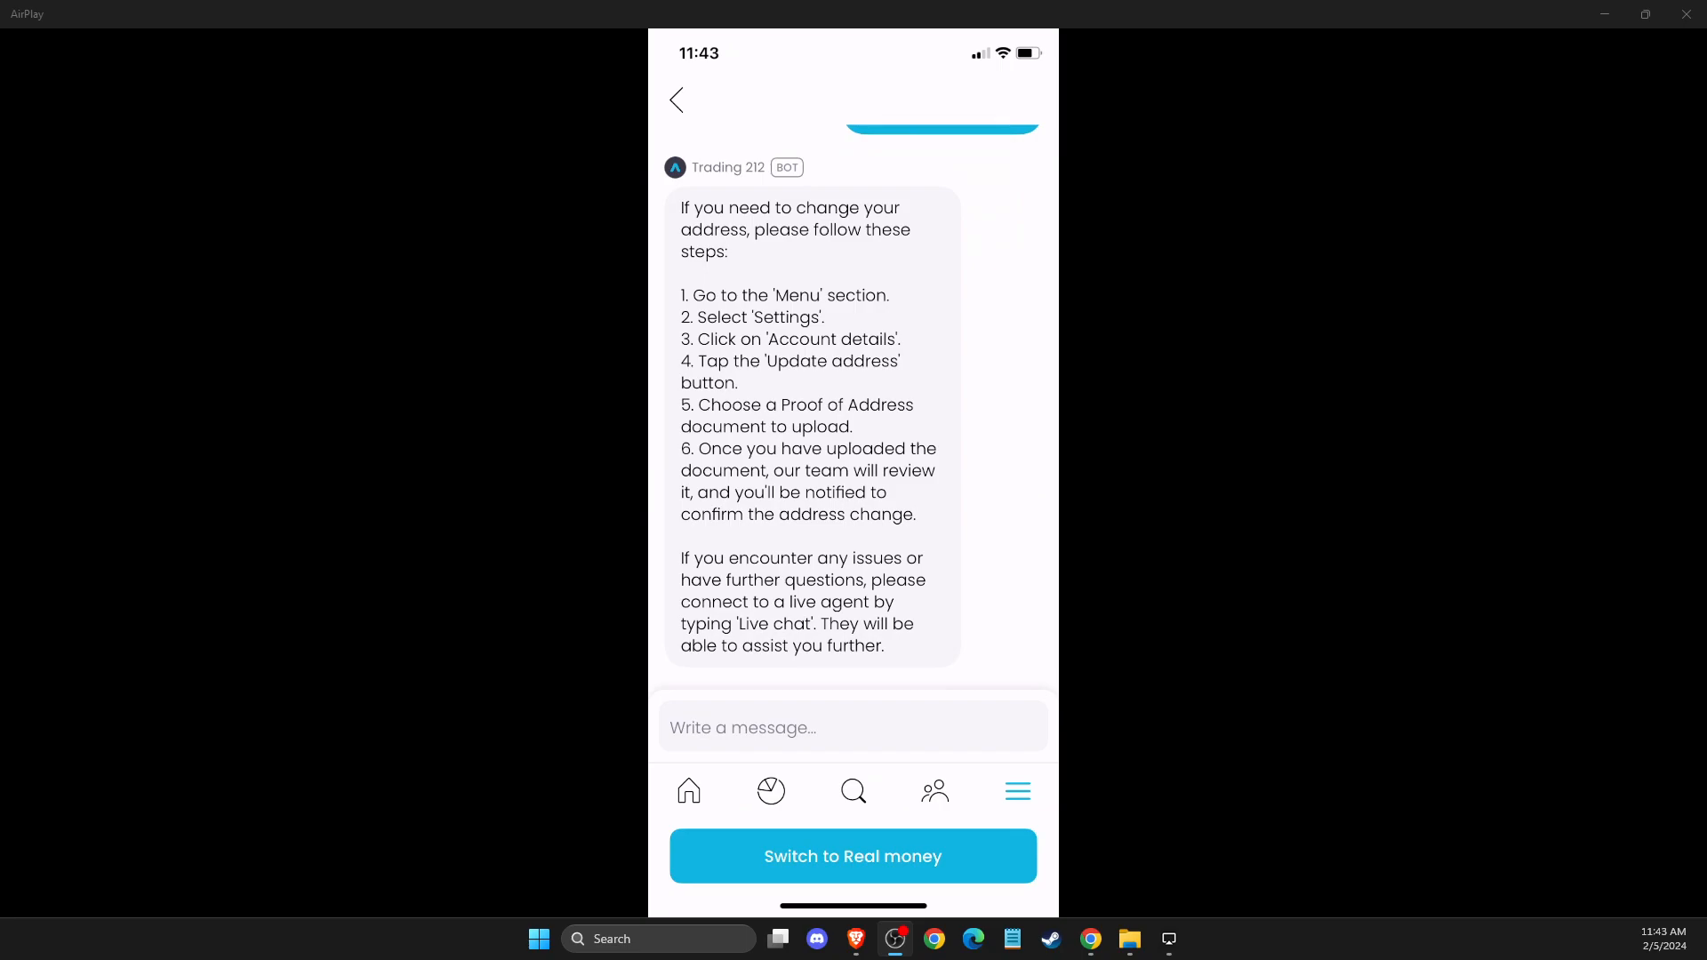
left_click(853, 727)
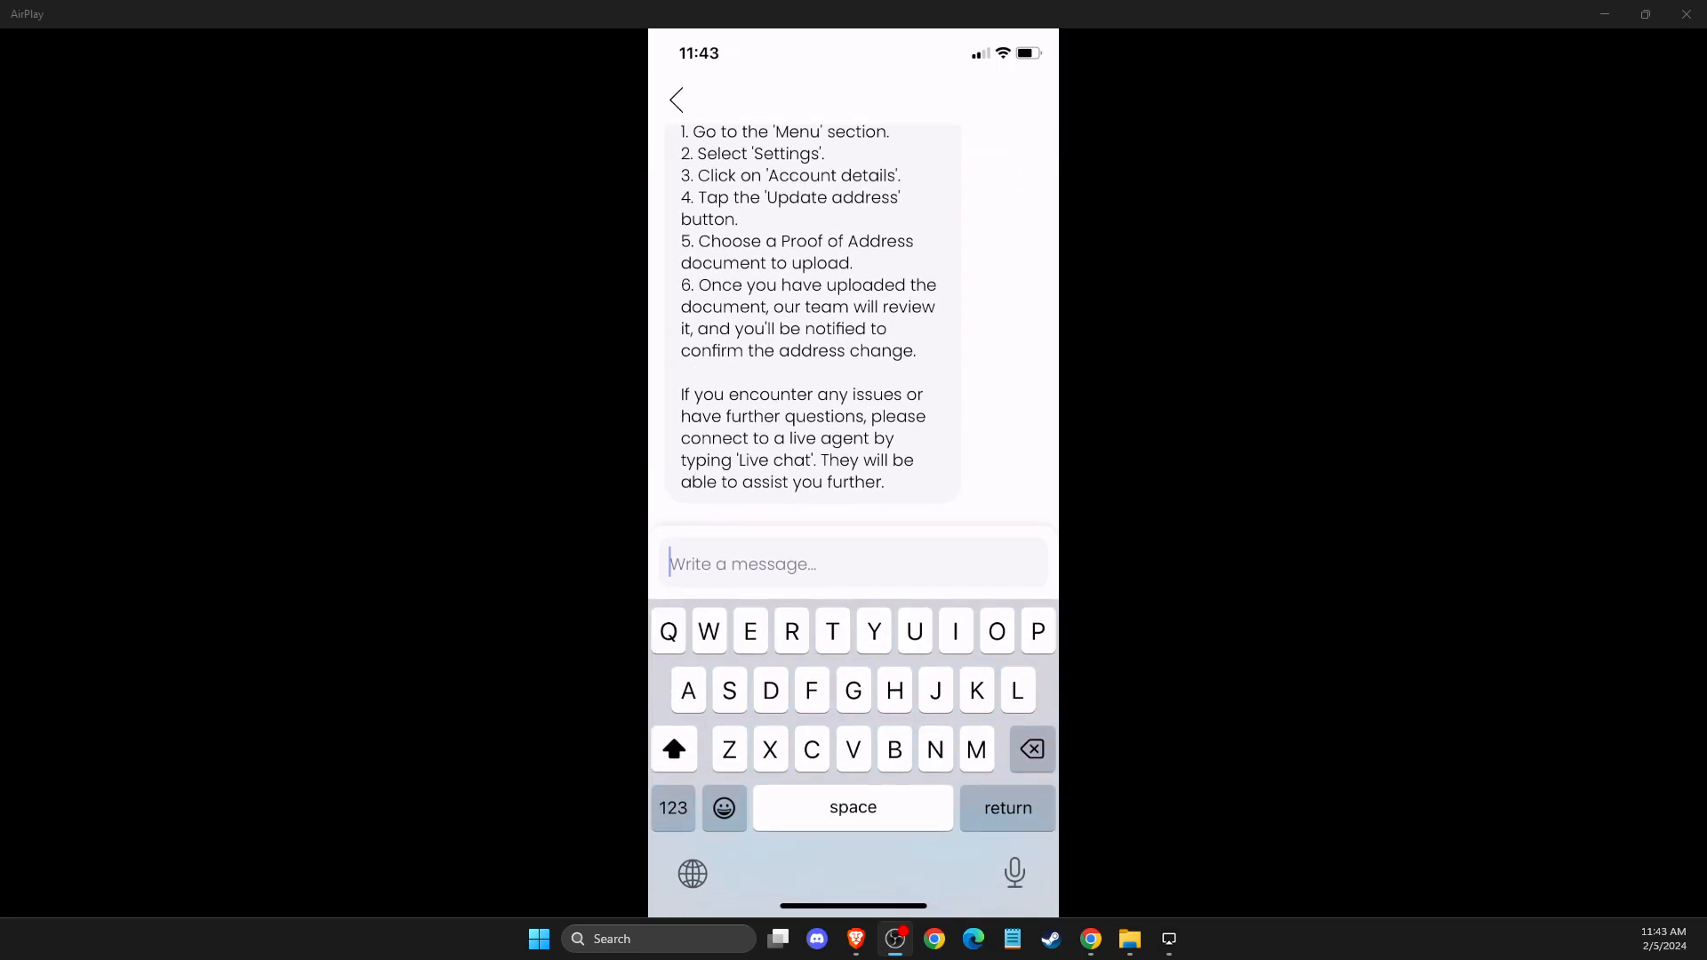
- Type 'Live chat' as a reply, then back out through the chat list to the account menu
type("Live chat")
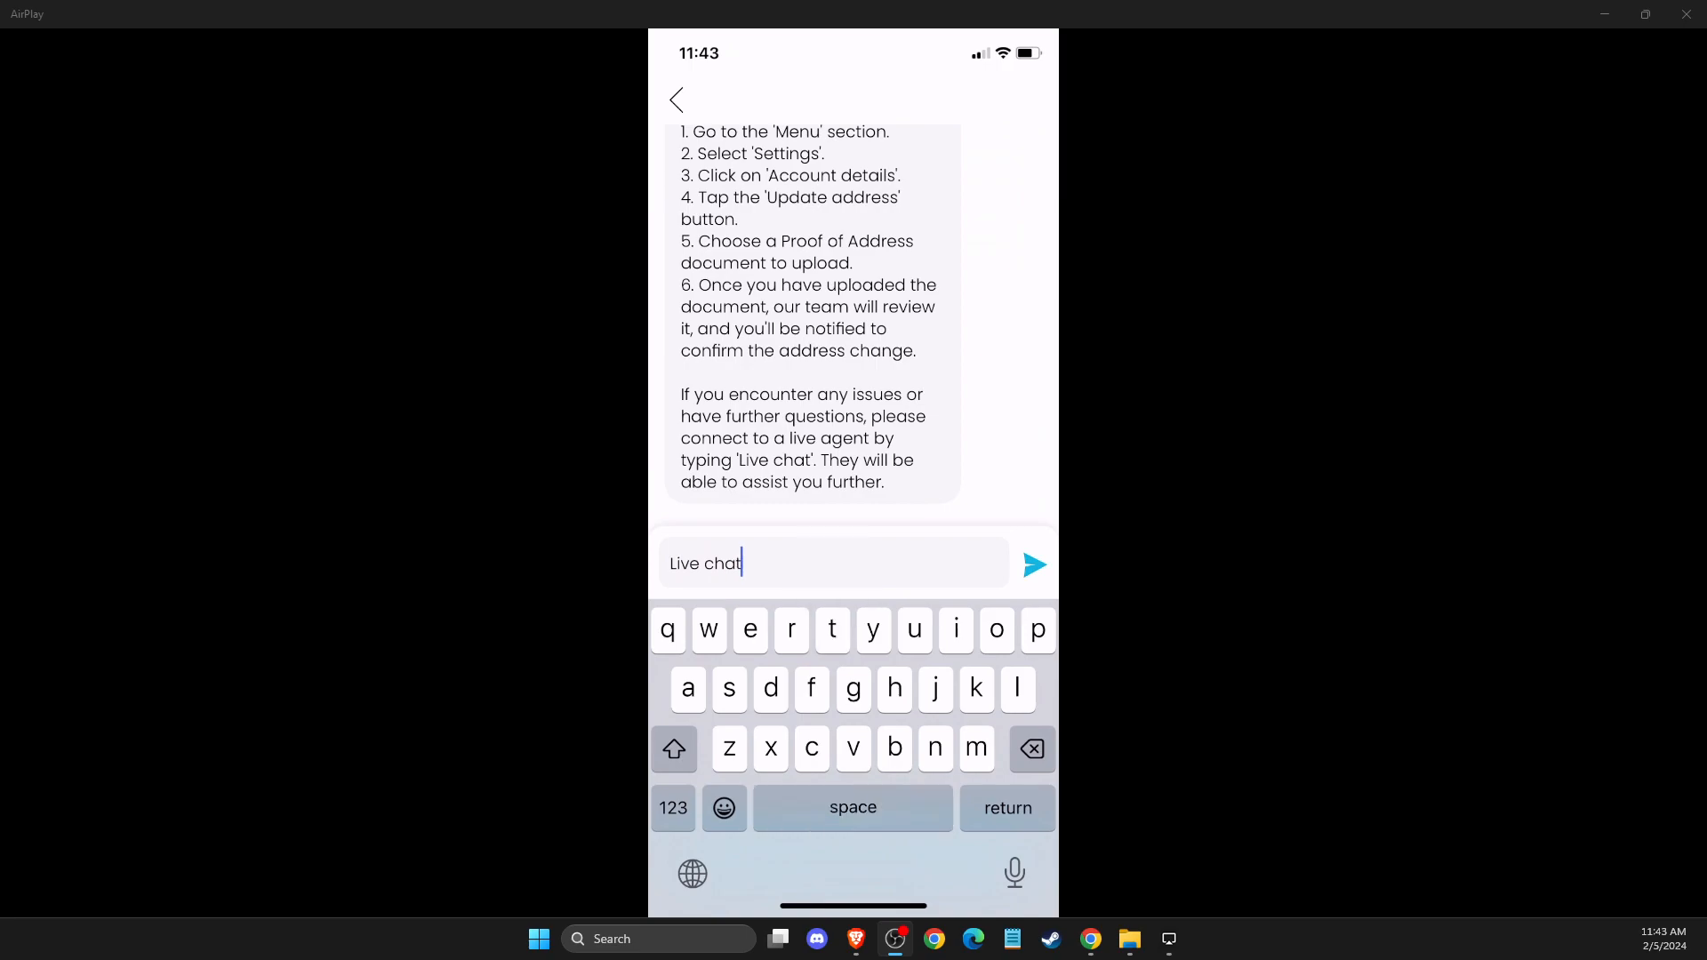
left_click(853, 809)
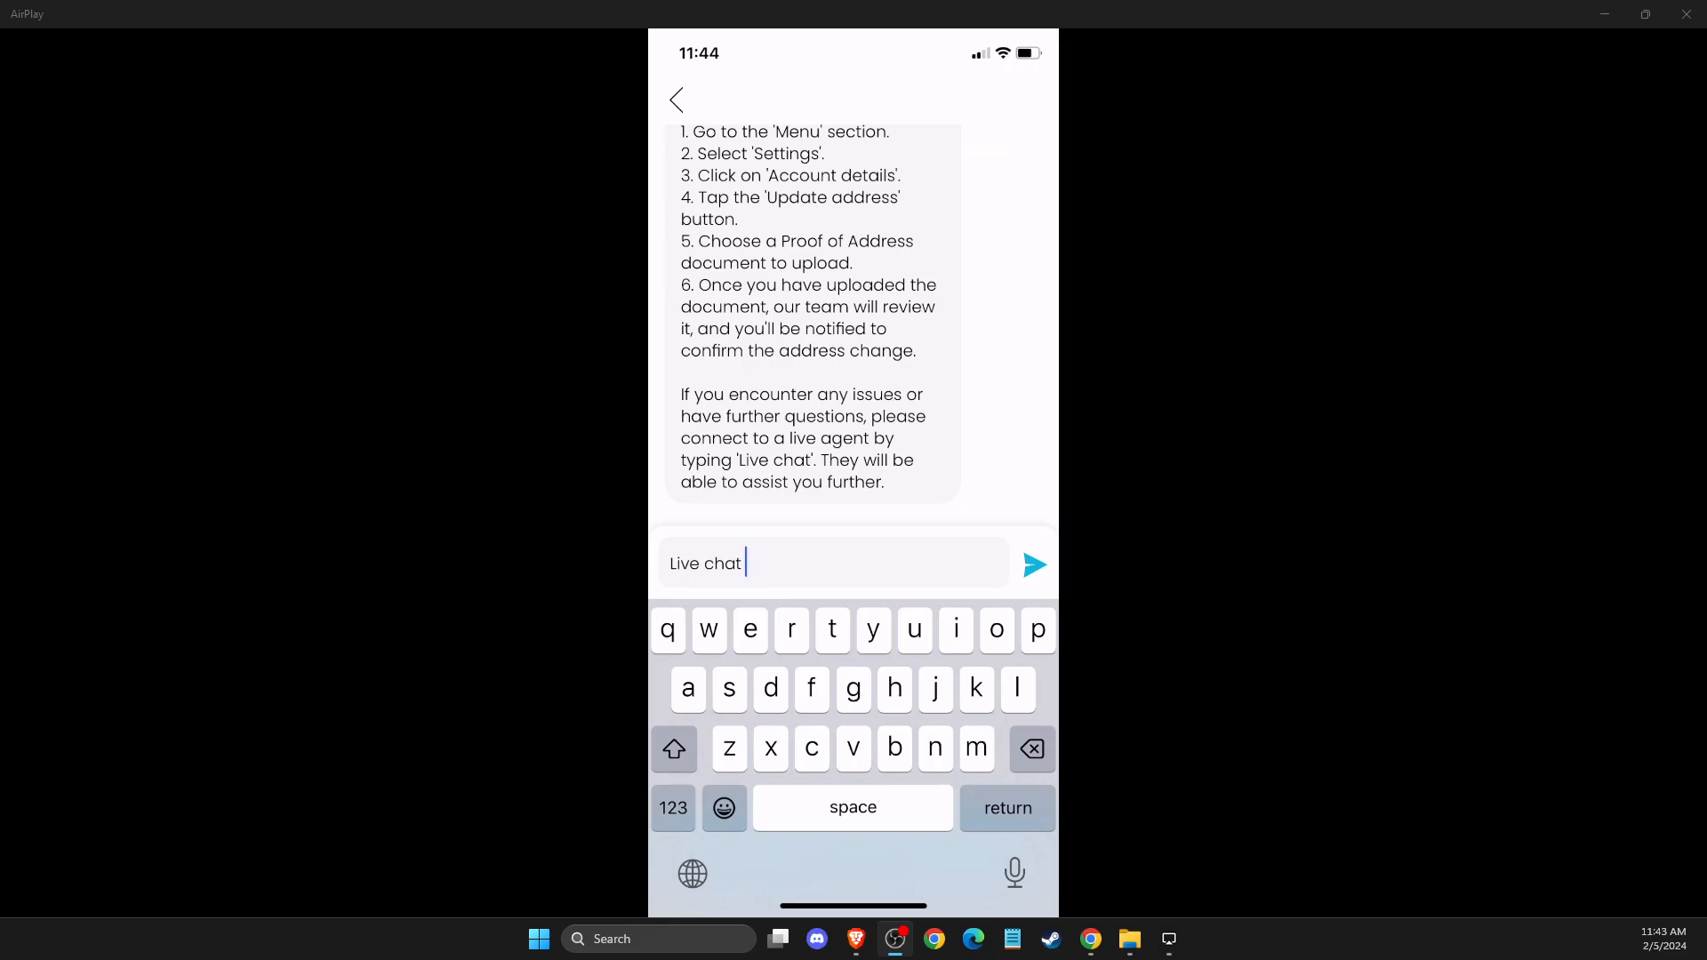
left_click(1032, 566)
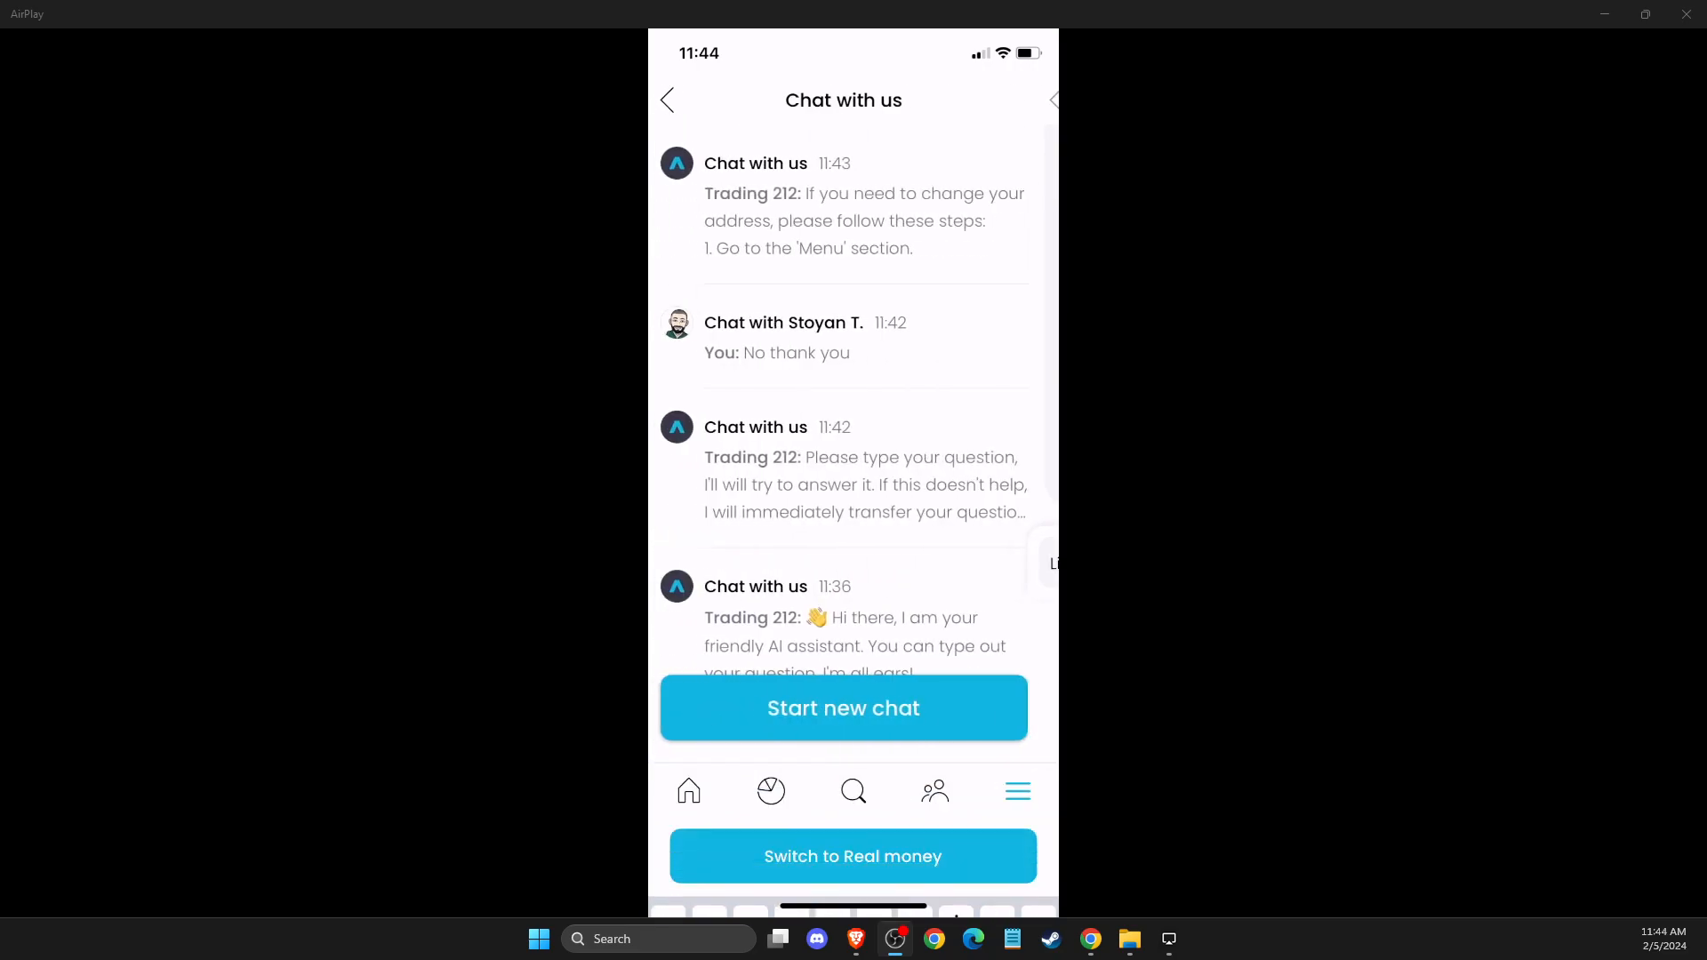
left_click(1017, 790)
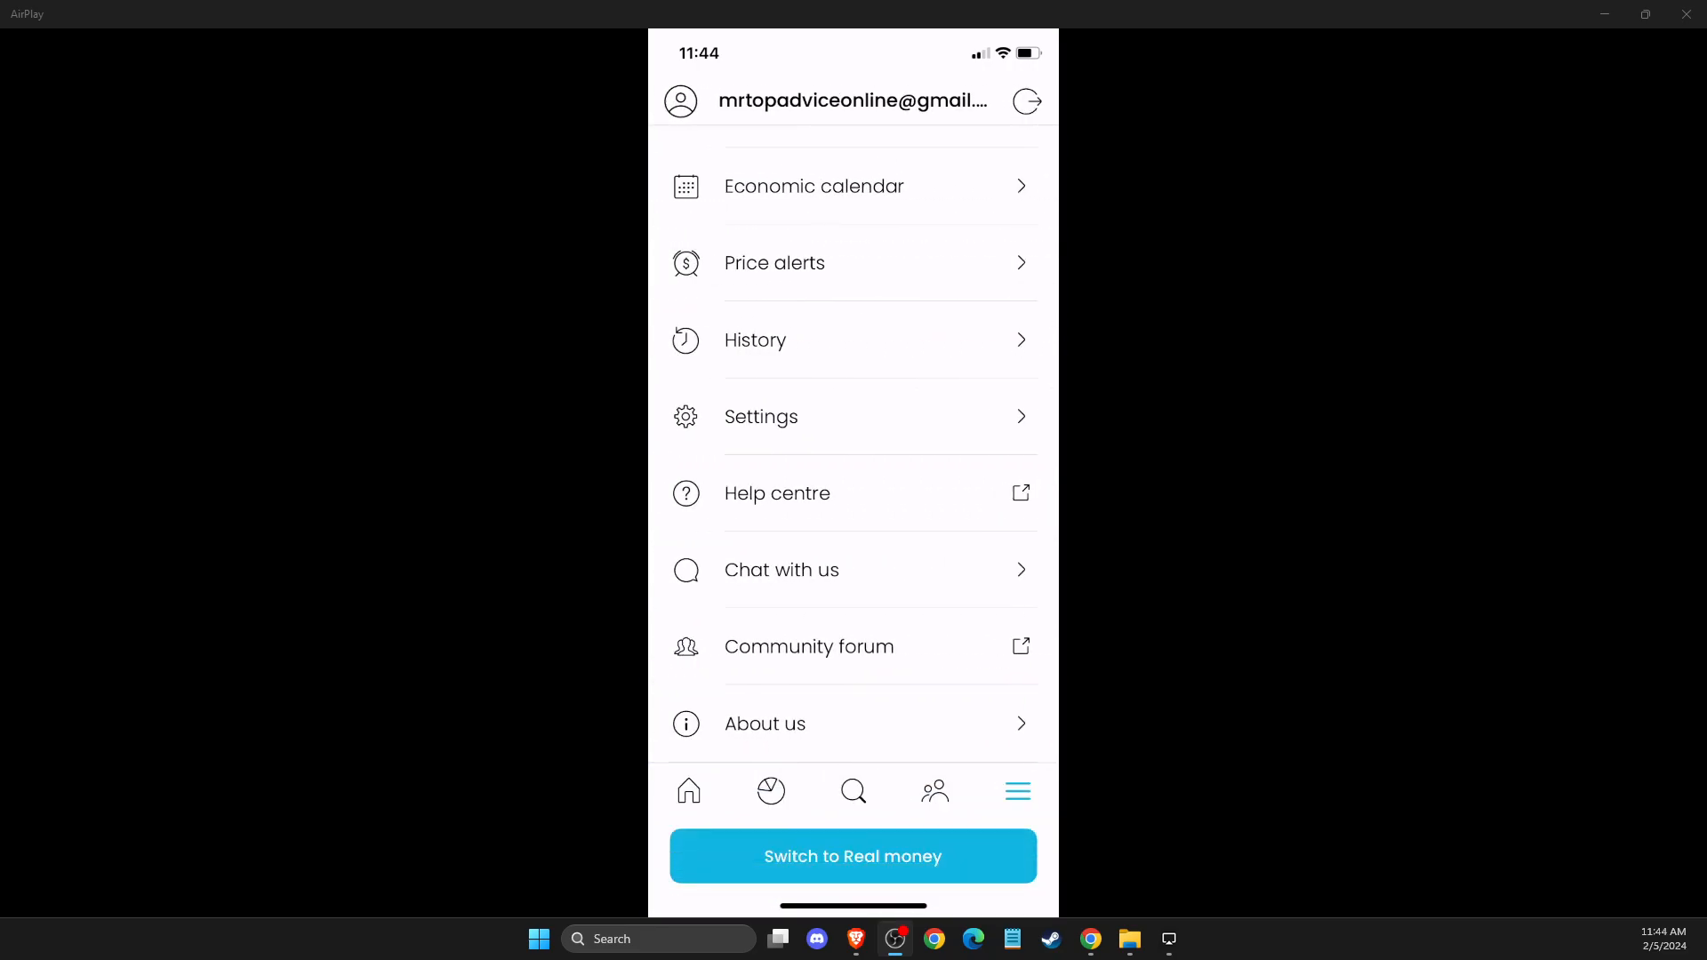